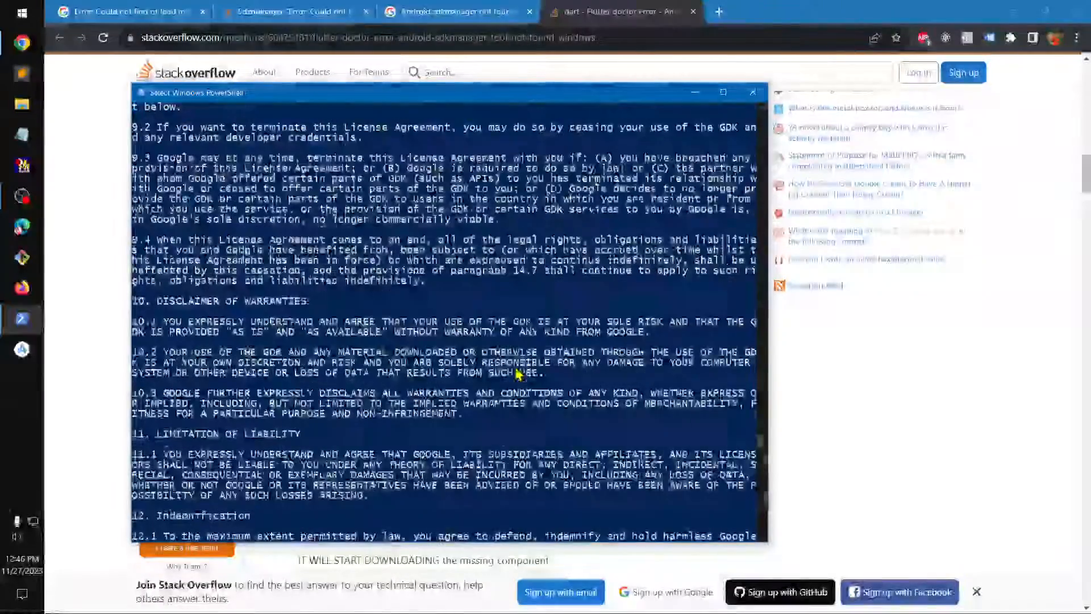
# Scroll to the flutter doctor output and select the suggested 'flutter doctor --android-licenses' command
pyautogui.scroll(-3)
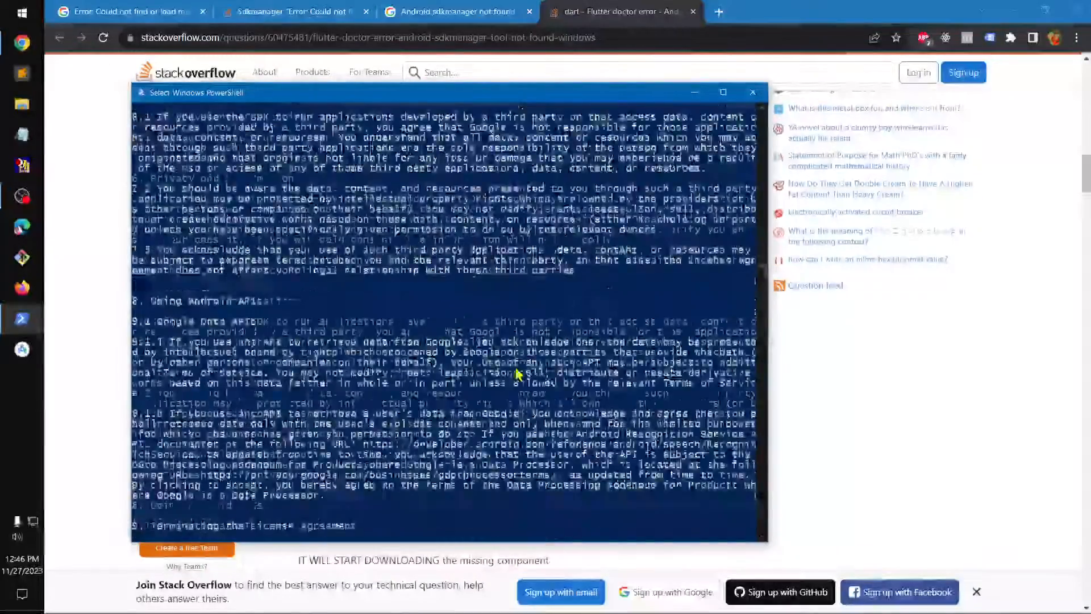
pyautogui.scroll(-3)
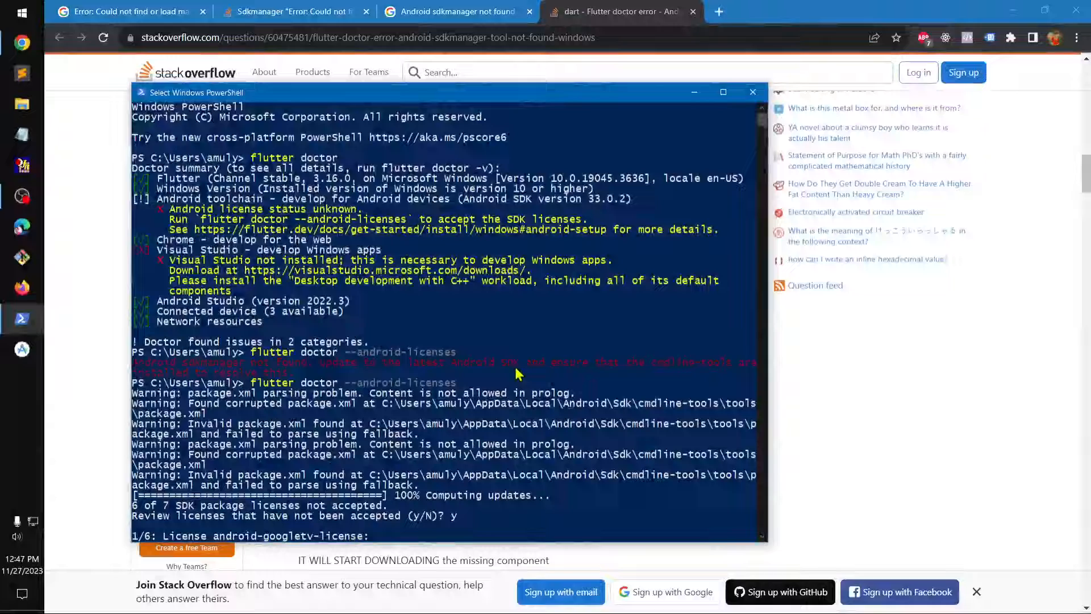
pyautogui.doubleClick(243, 199)
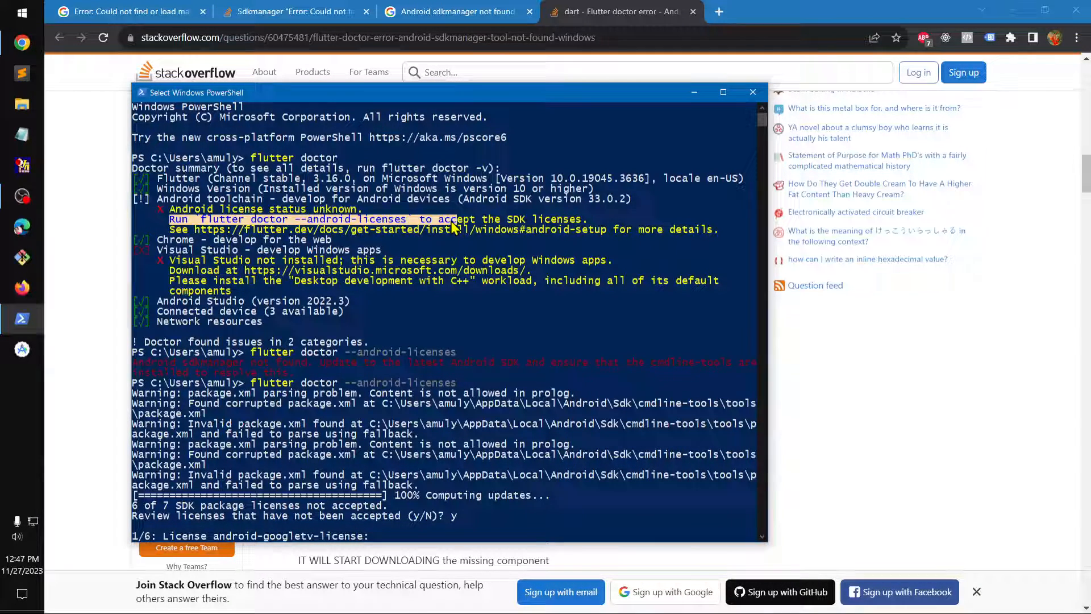
pyautogui.moveTo(240, 376)
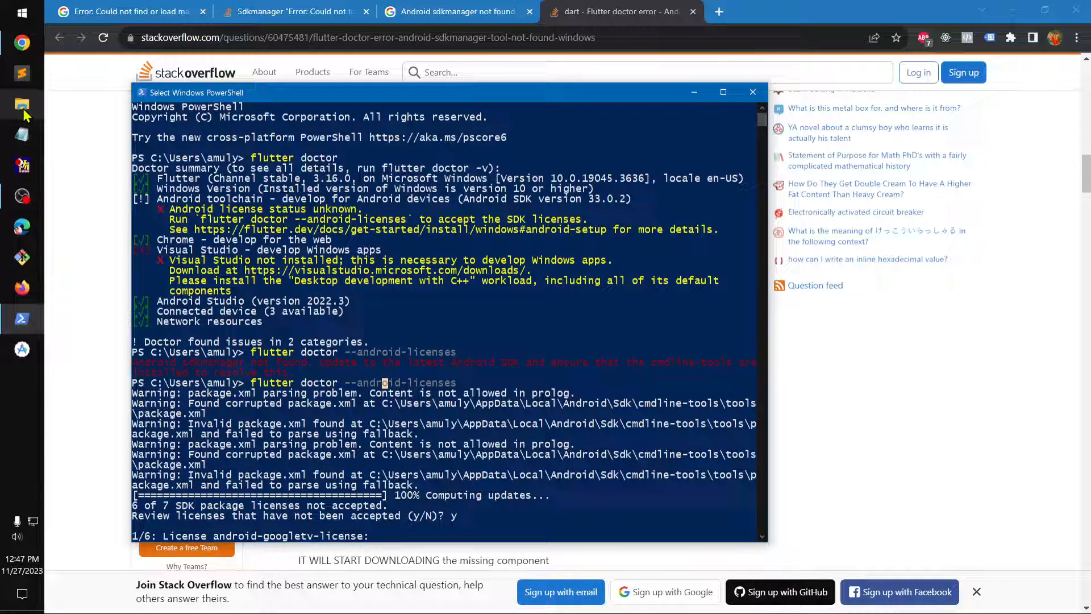
# Navigate via Run 'appdata' into Local > Android > Sdk > cmdline-tools
pyautogui.click(23, 105)
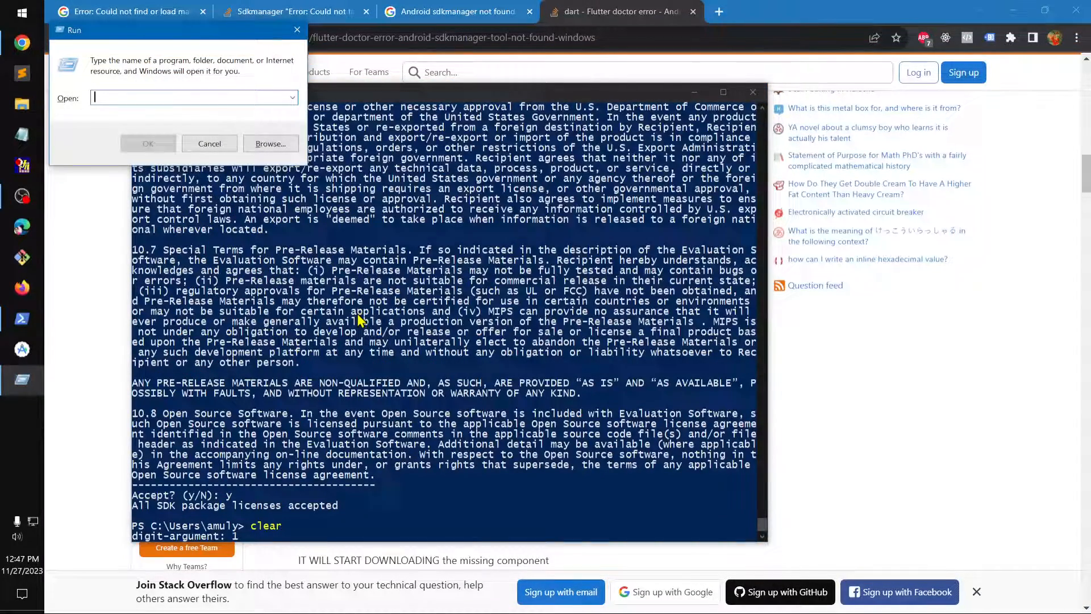
pyautogui.write('appdata')
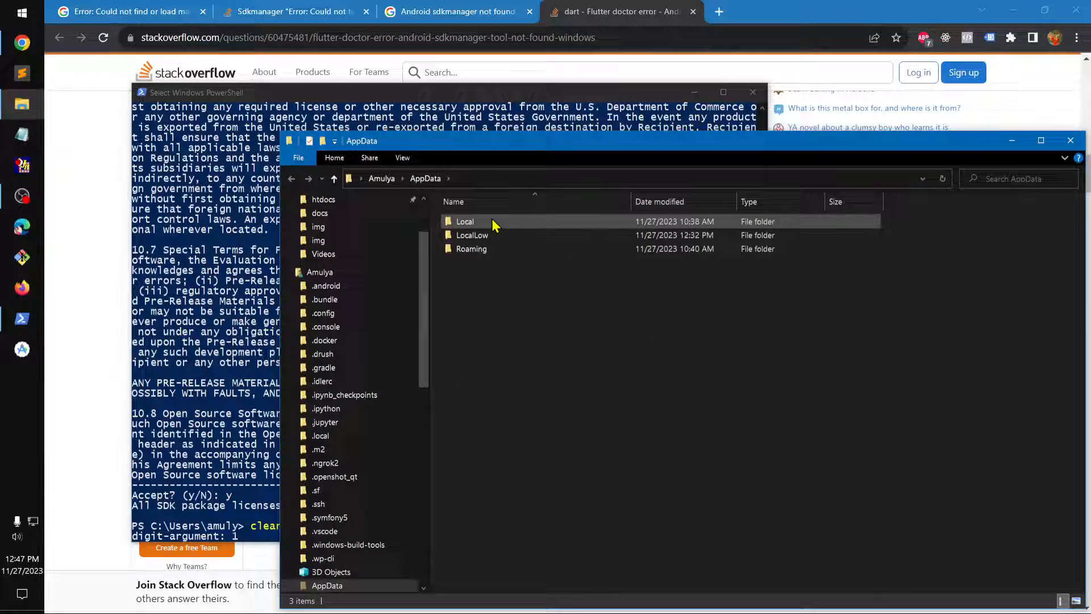
pyautogui.doubleClick(465, 222)
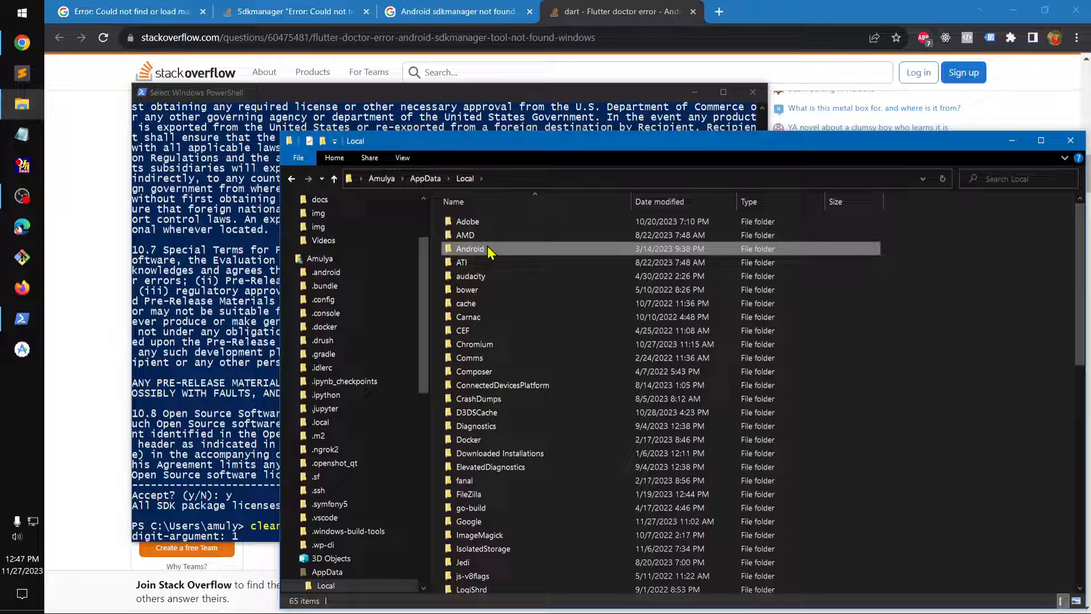
pyautogui.doubleClick(469, 249)
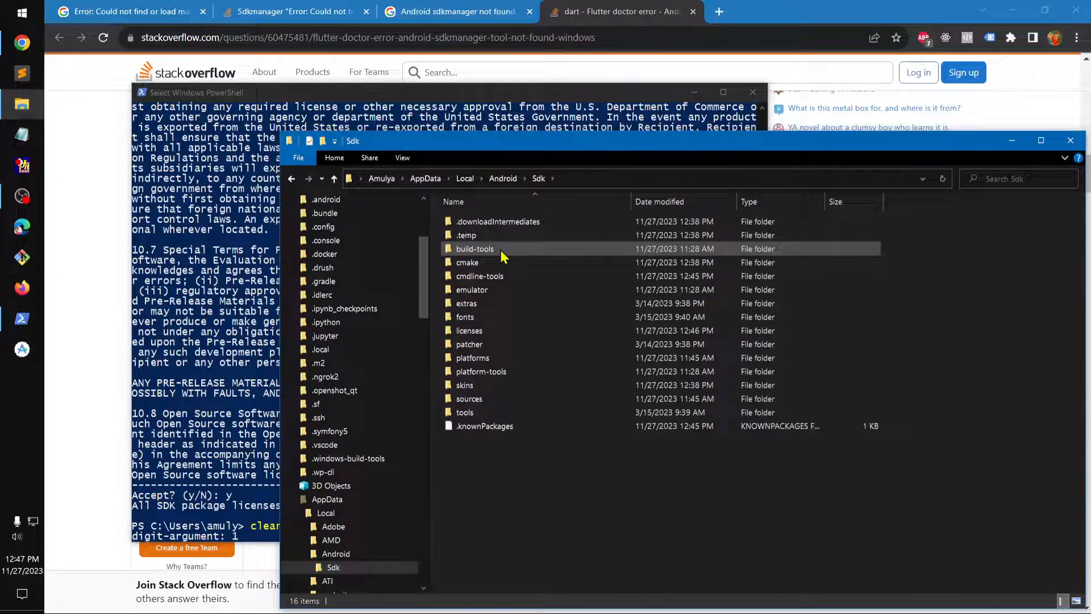
pyautogui.moveTo(475, 249)
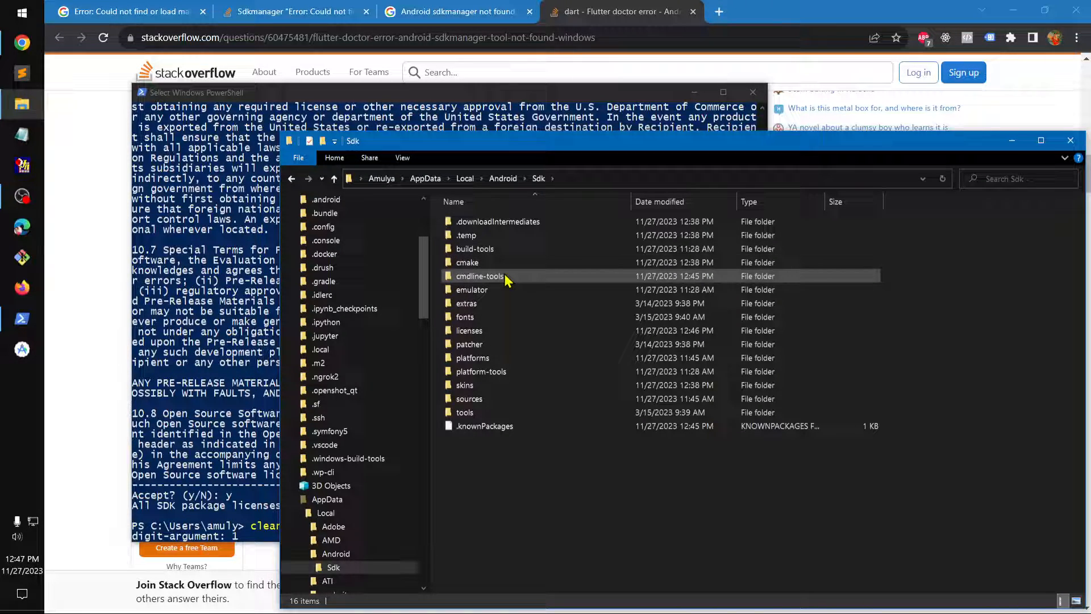
pyautogui.doubleClick(480, 275)
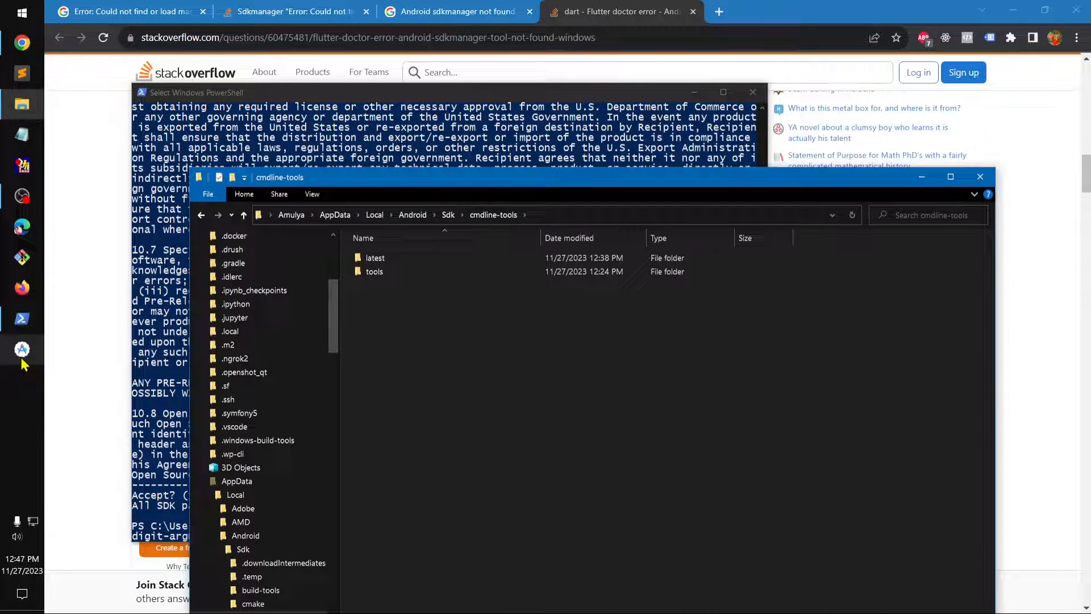
pyautogui.moveTo(382, 299)
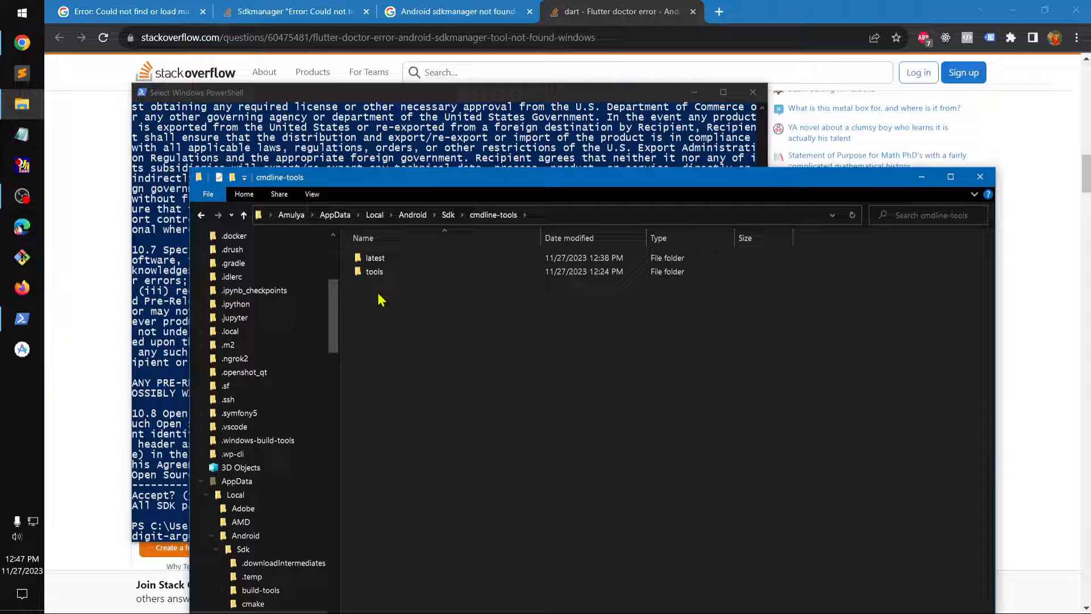
# Select the latest and tools subfolders inside cmdline-tools
pyautogui.click(375, 258)
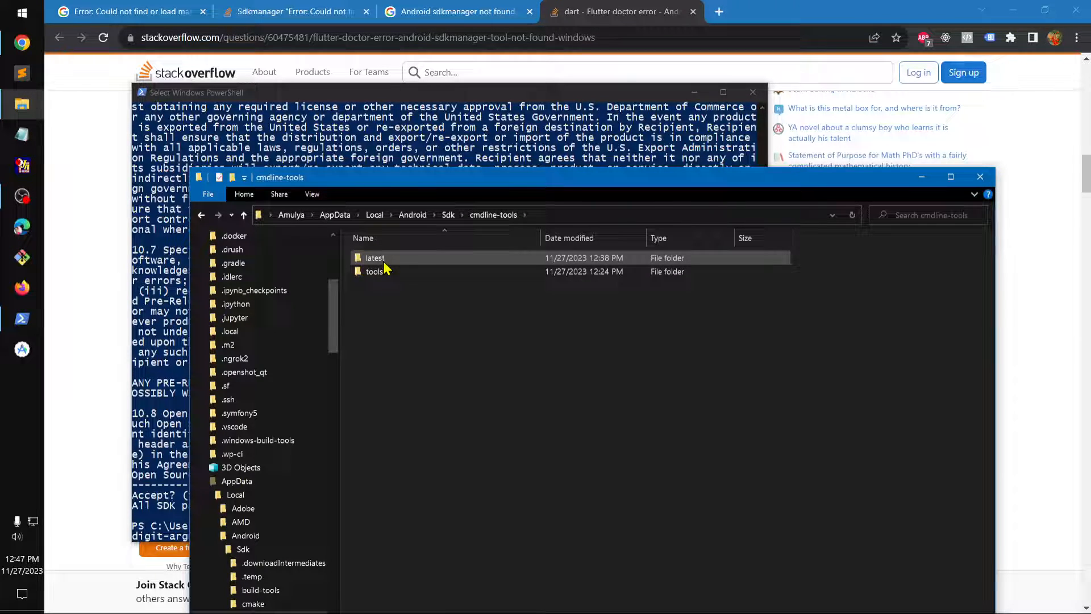
pyautogui.click(374, 272)
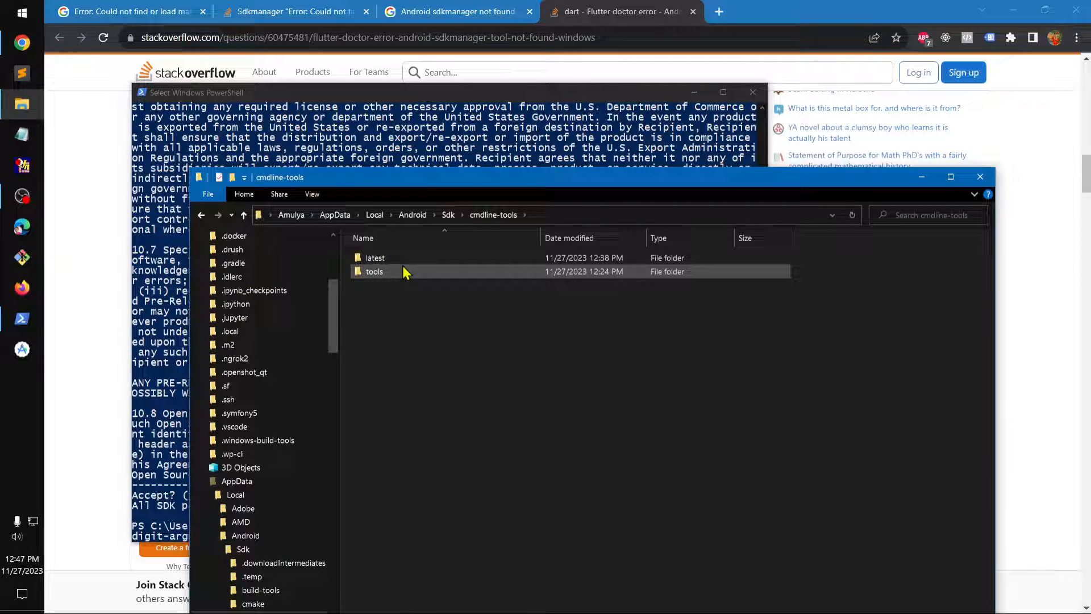
pyautogui.click(436, 308)
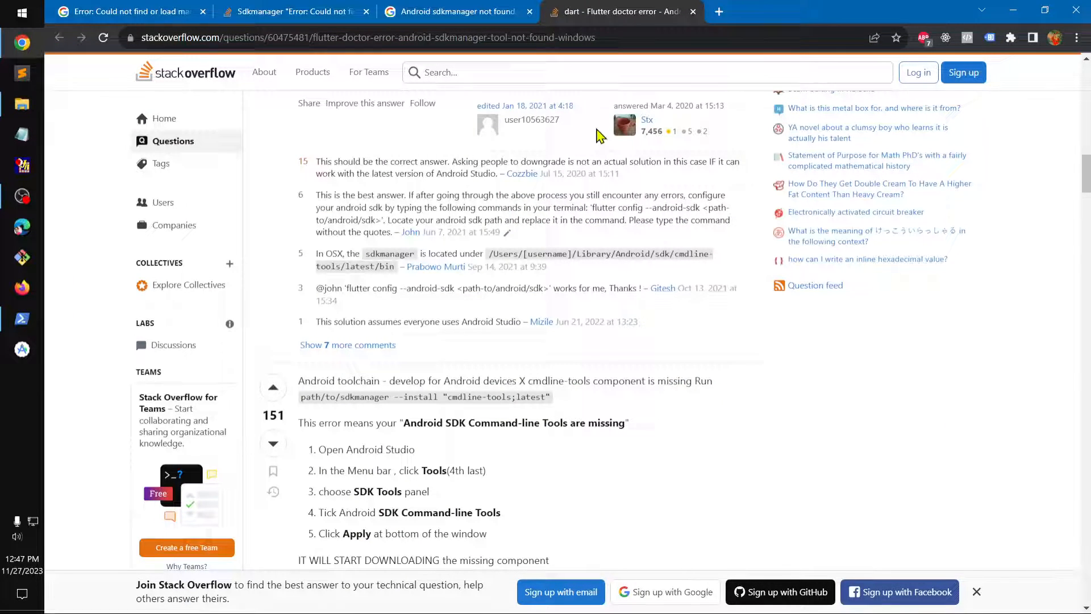
pyautogui.moveTo(528, 395)
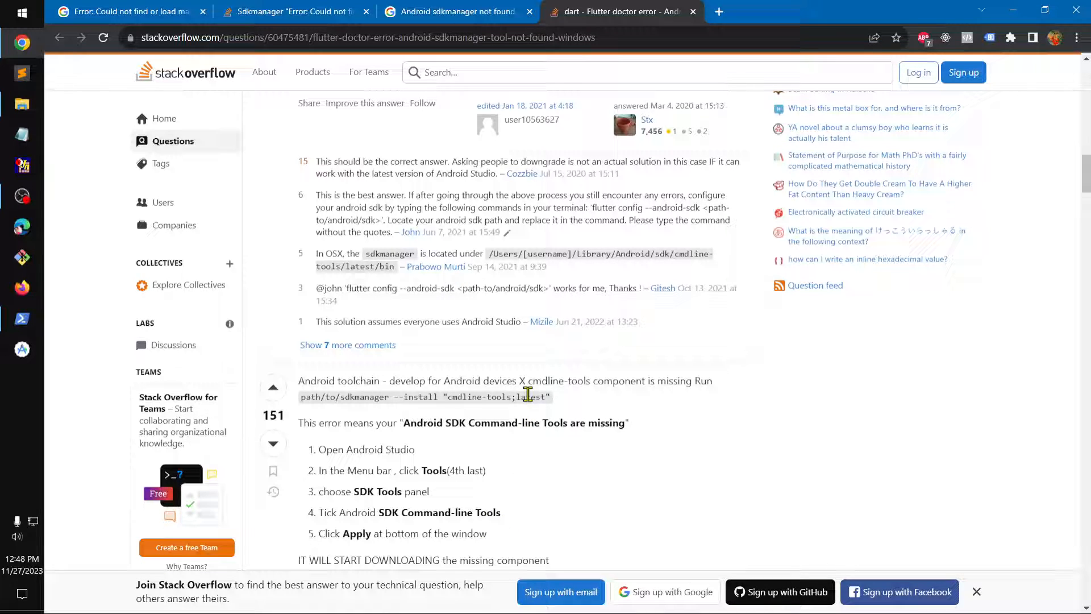
pyautogui.moveTo(508, 492)
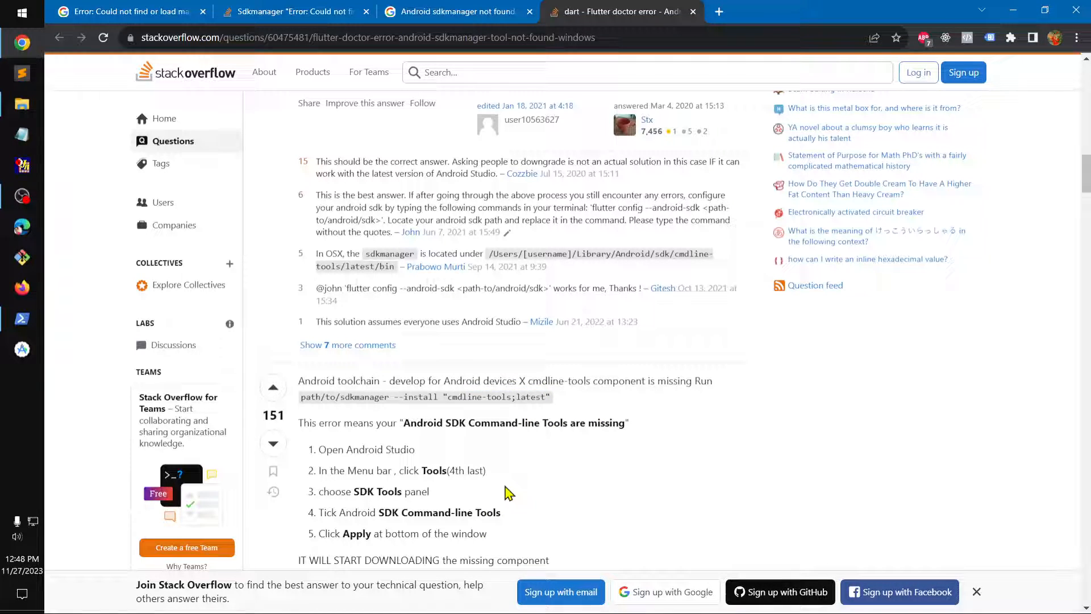
# Scroll through the Stack Overflow answers to the one with the Android Studio settings screenshot
pyautogui.scroll(-3)
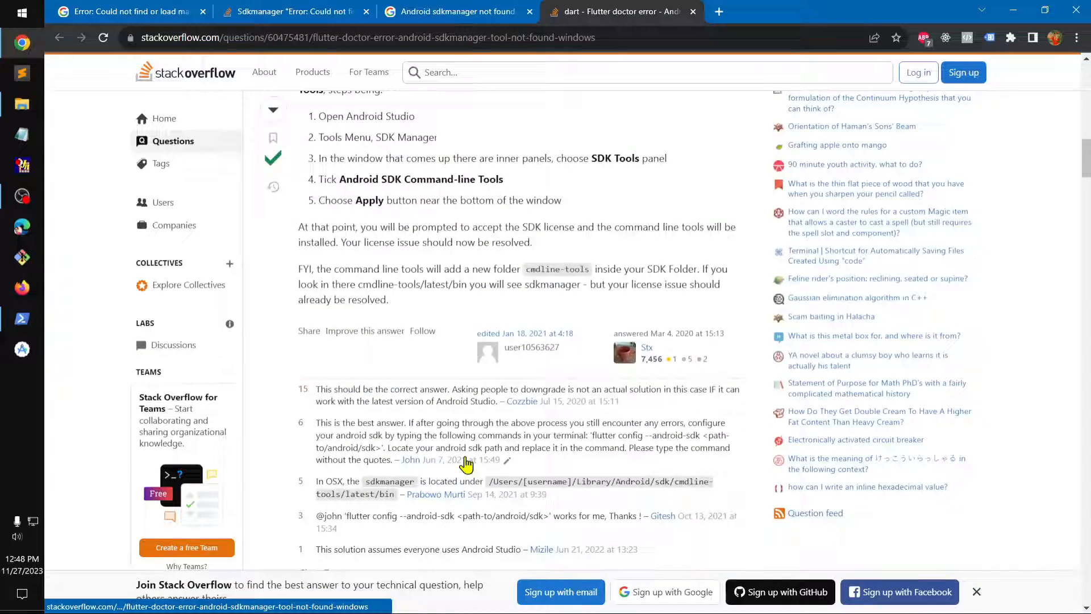
pyautogui.scroll(3)
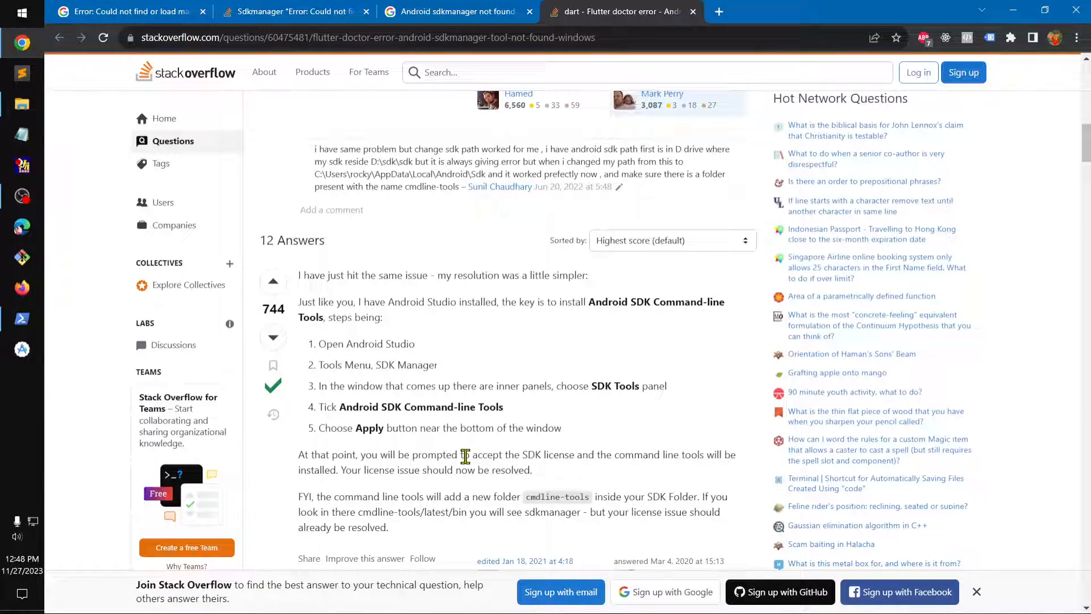
pyautogui.scroll(3)
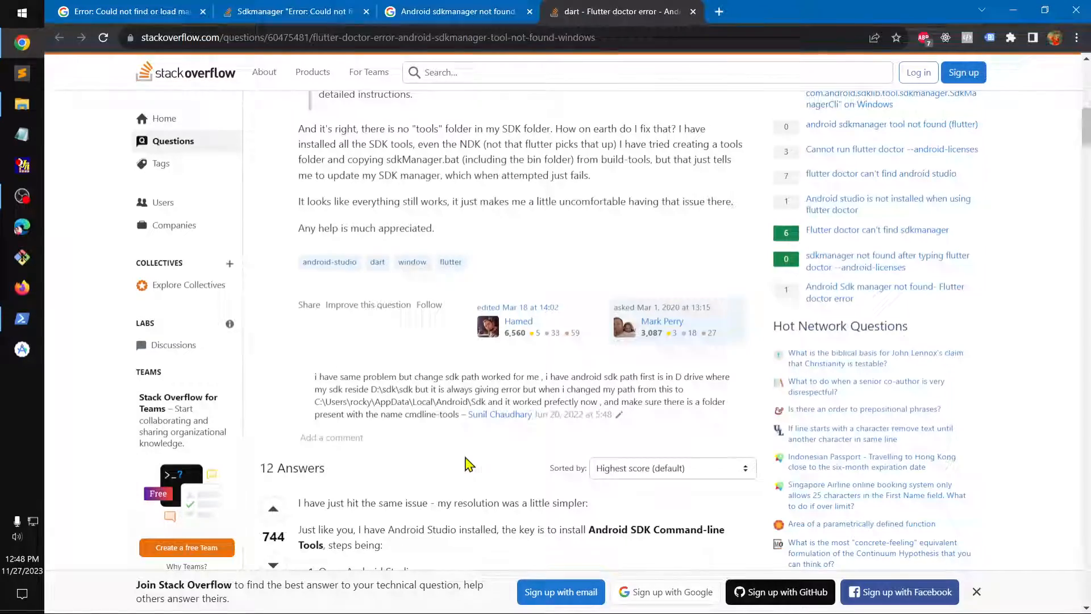
pyautogui.scroll(-3)
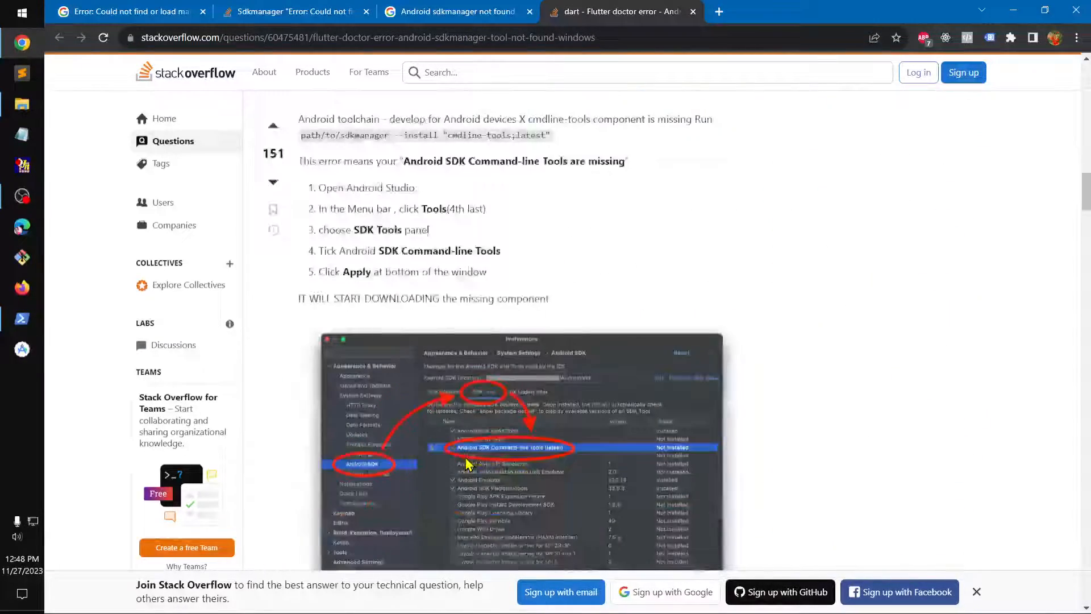
pyautogui.scroll(-3)
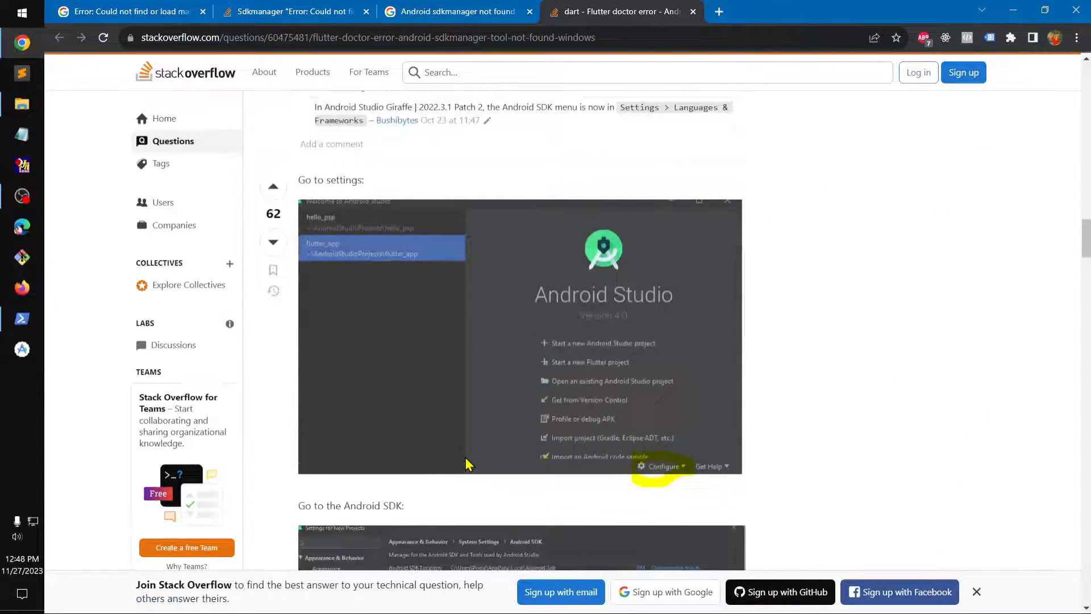
pyautogui.scroll(-3)
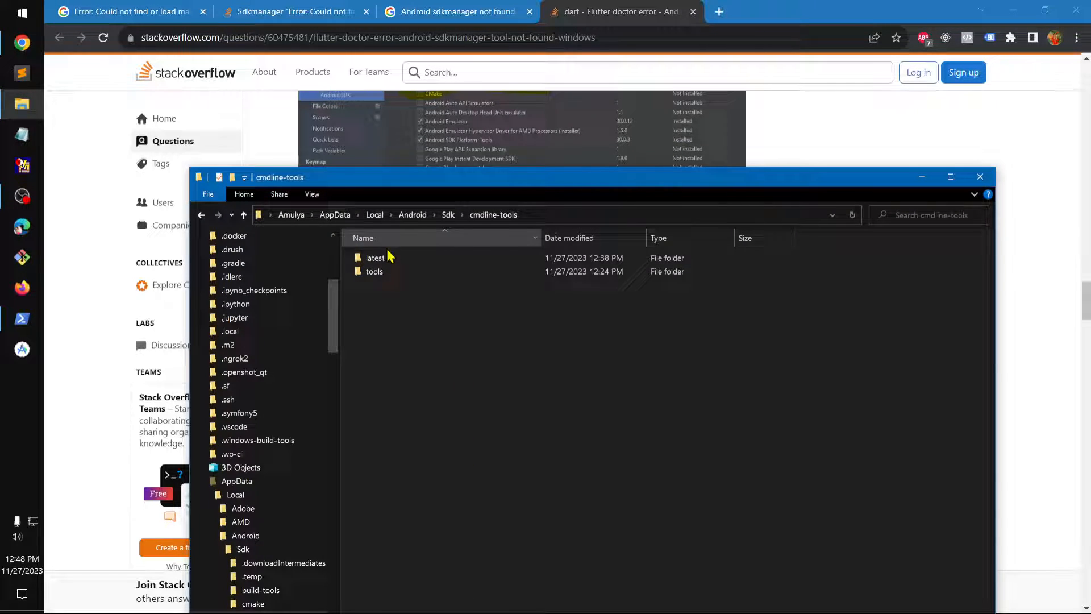
pyautogui.moveTo(492, 219)
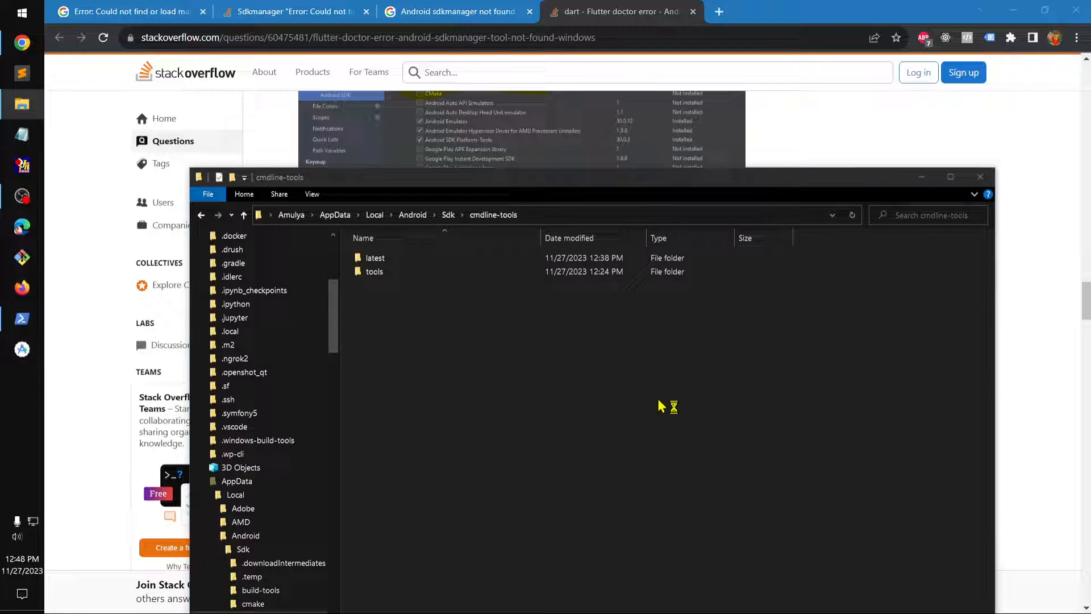
pyautogui.moveTo(706, 386)
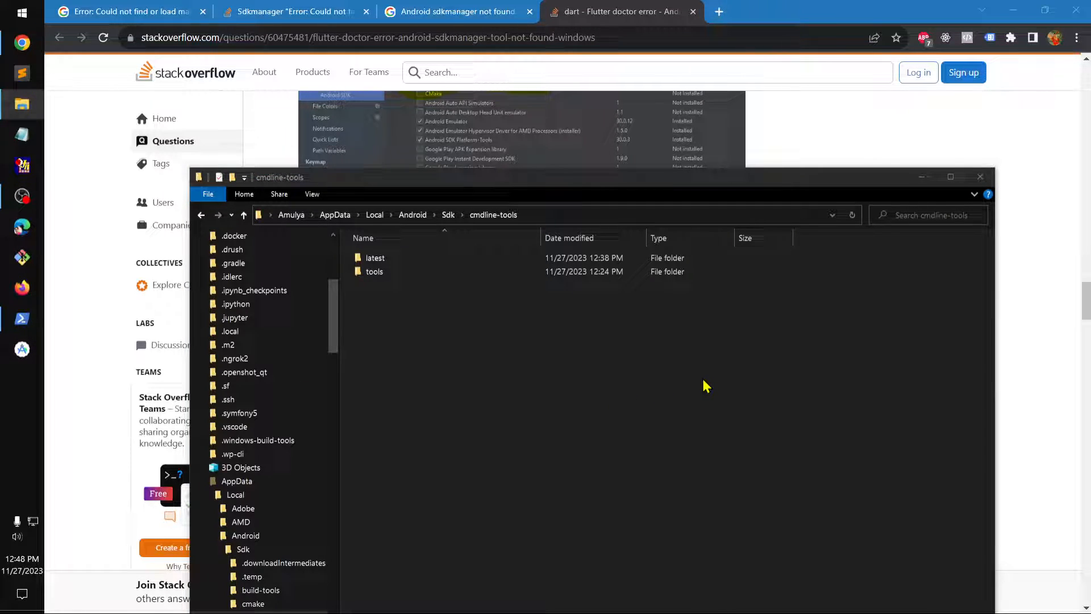
pyautogui.moveTo(959, 195)
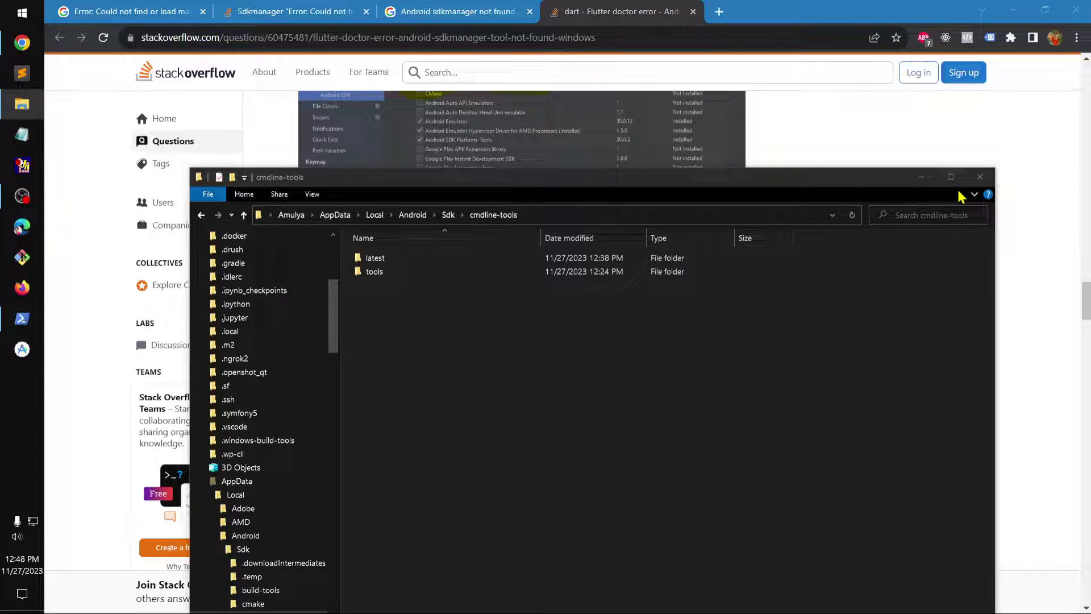
# Minimize the cmdline-tools File Explorer window to reveal the Stack Overflow answer
pyautogui.click(979, 177)
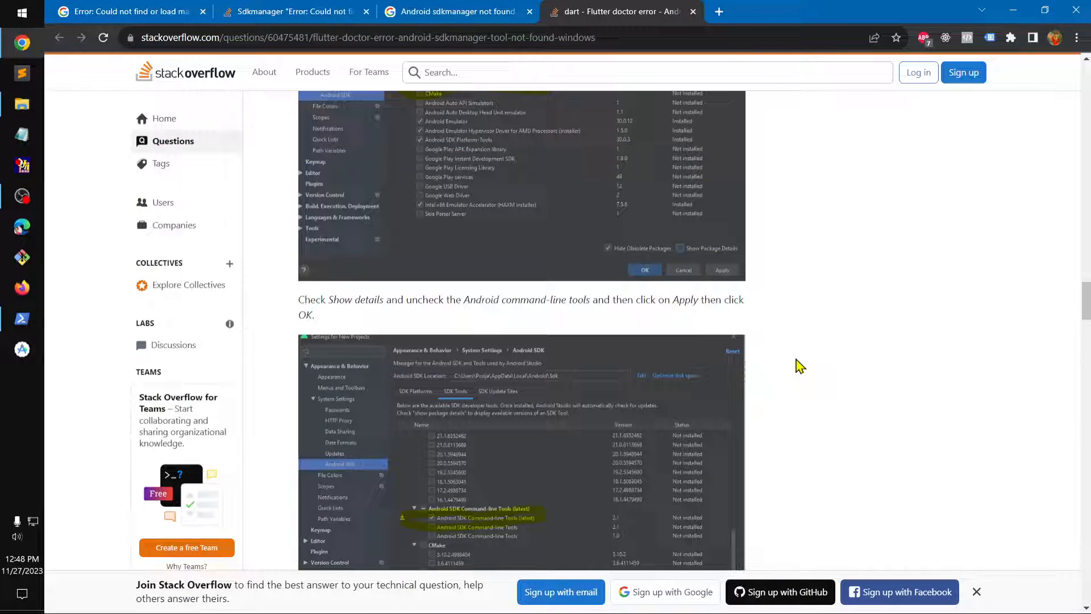
pyautogui.moveTo(1052, 26)
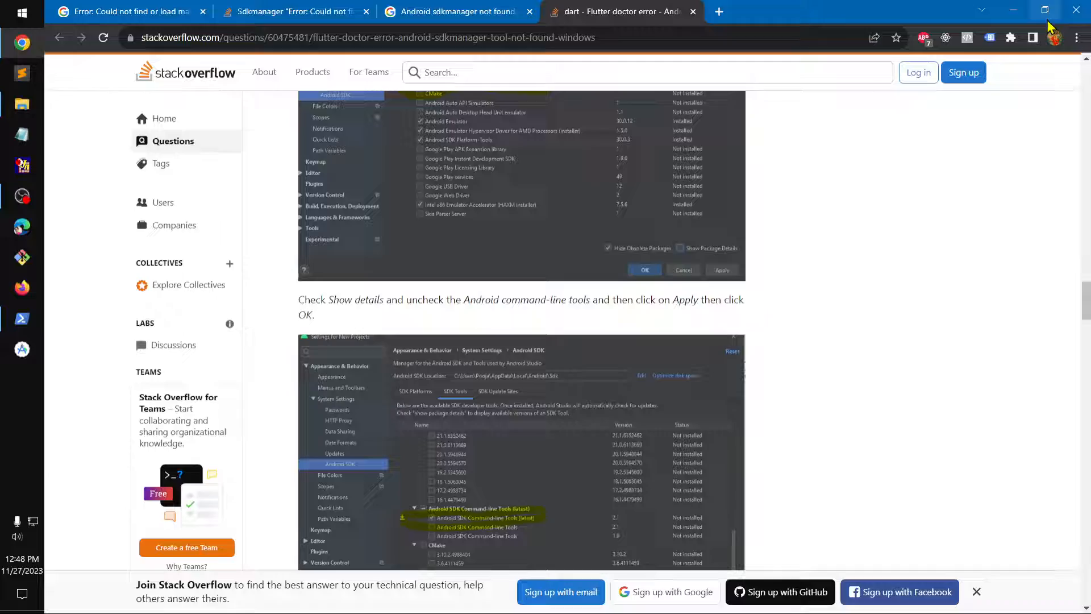
# Minimize Chrome and page through the Google SDK license agreement in PowerShell
pyautogui.click(22, 318)
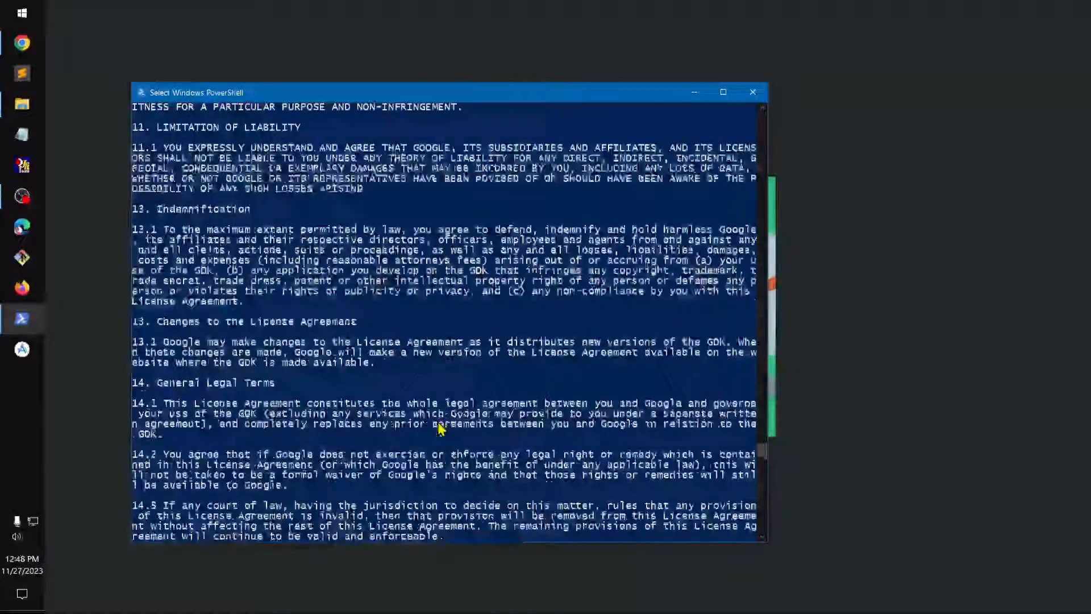
pyautogui.scroll(3)
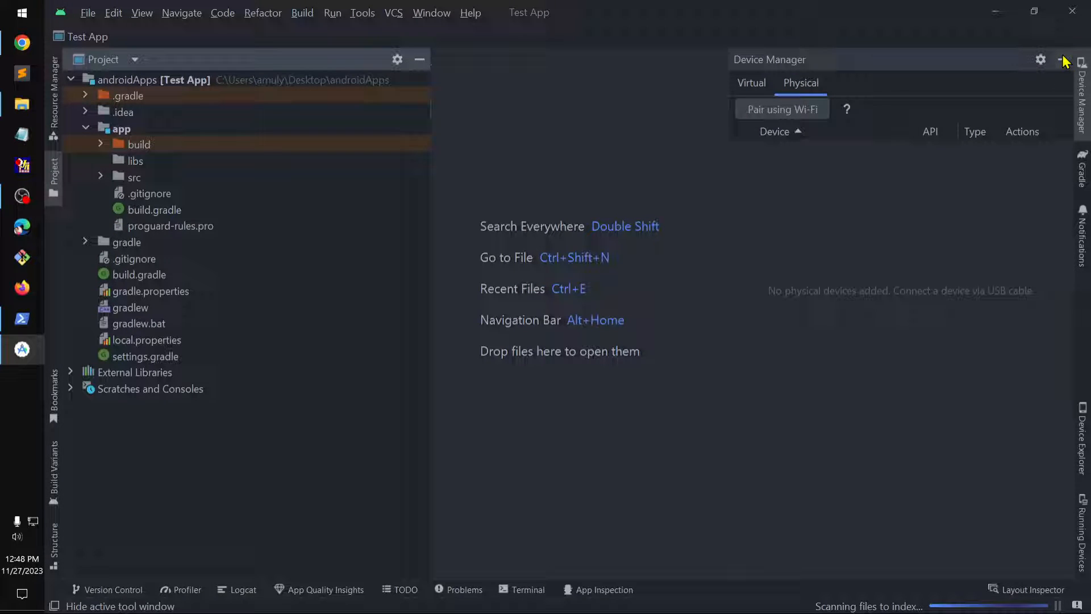
pyautogui.moveTo(1059, 60)
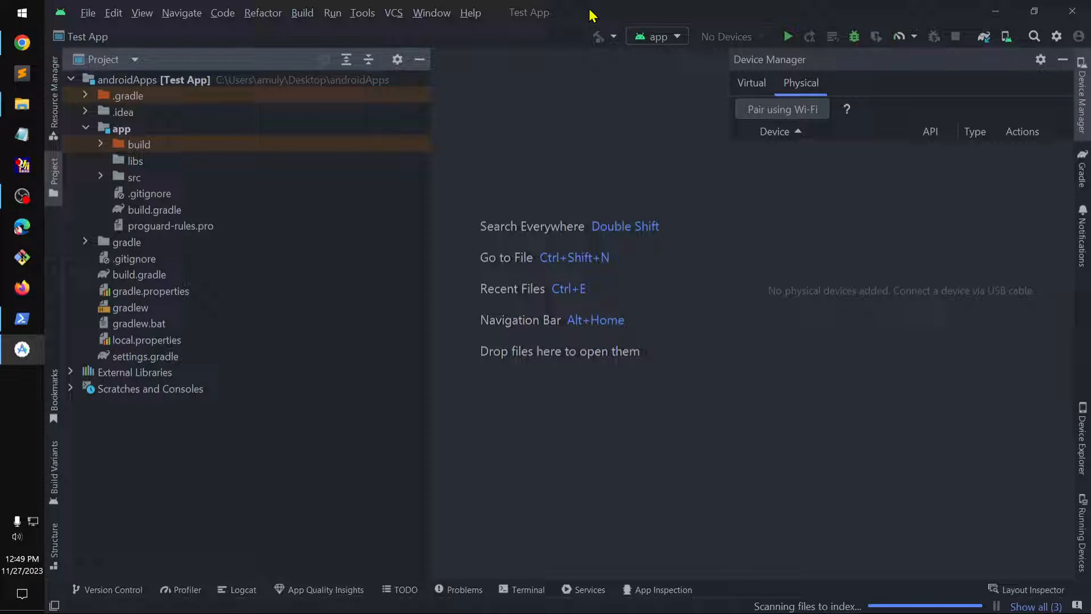
pyautogui.moveTo(1056, 36)
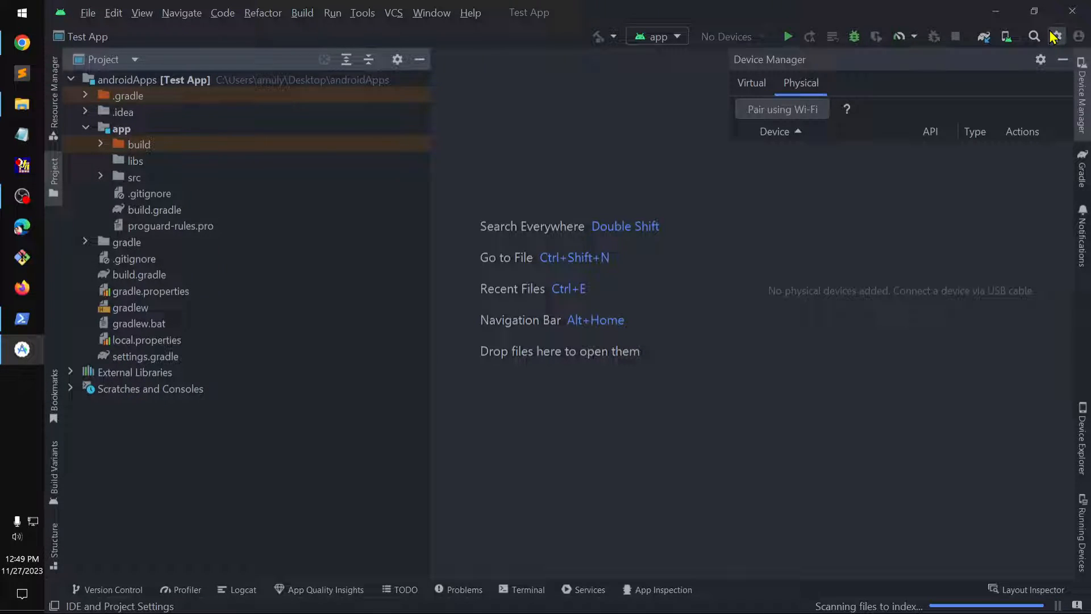
pyautogui.moveTo(570, 146)
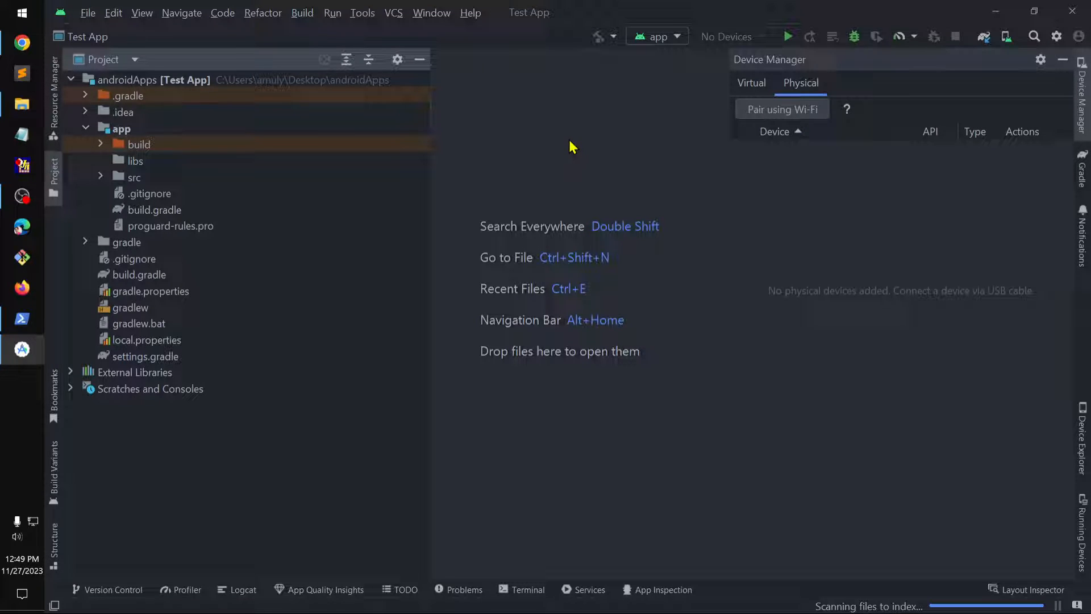
pyautogui.moveTo(528, 308)
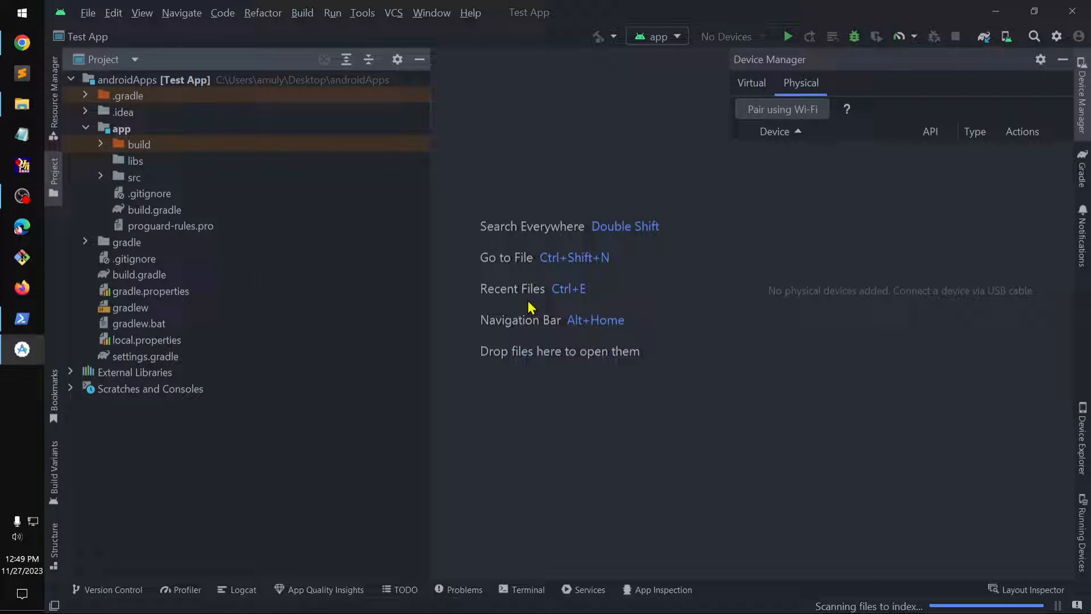
# Open IDE and Project Settings, landing on Languages & Frameworks > Android SDK
pyautogui.click(1056, 36)
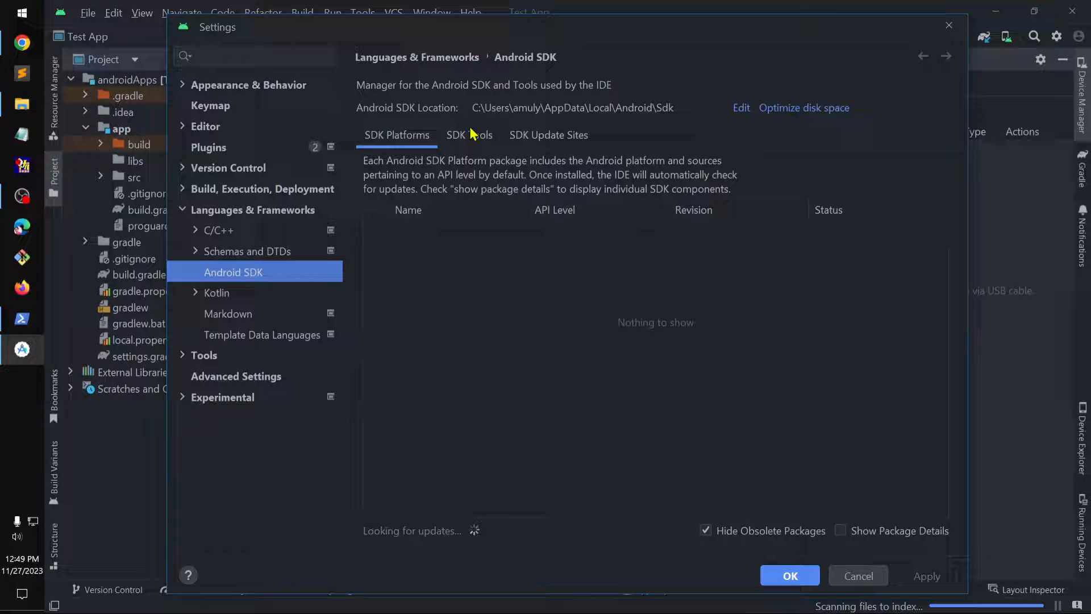
# Show the SDK Tools list confirming Android SDK Command-line Tools (latest) is installed
pyautogui.click(470, 136)
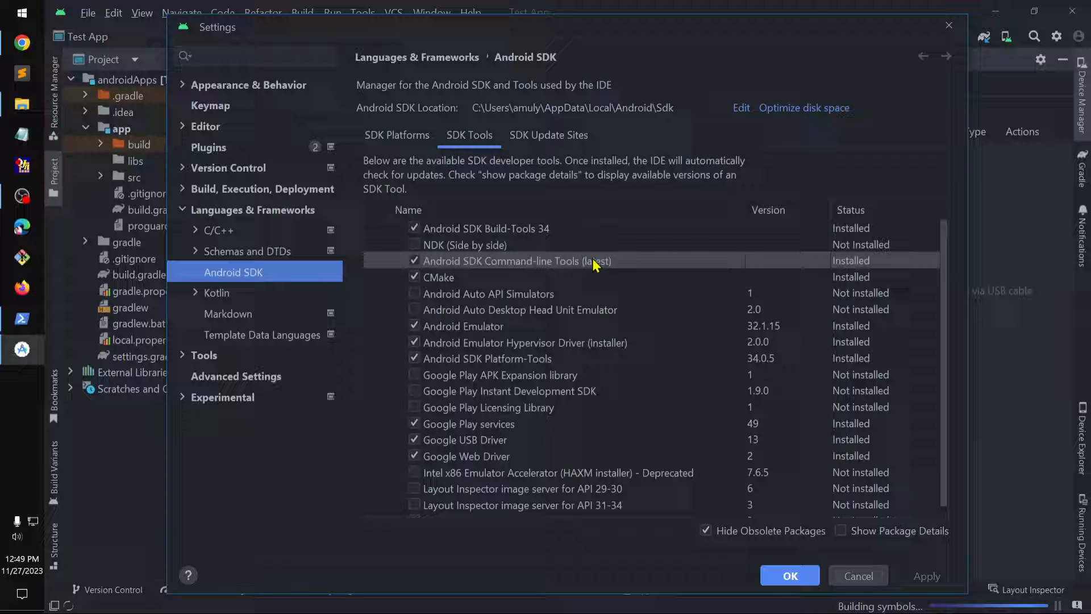
pyautogui.moveTo(417, 263)
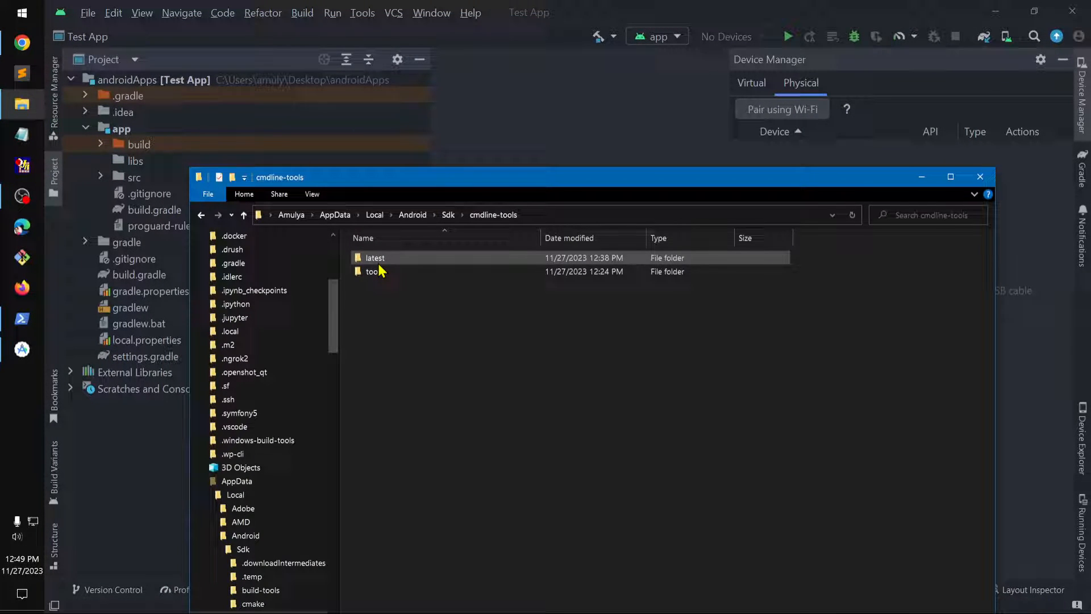
pyautogui.moveTo(374, 272)
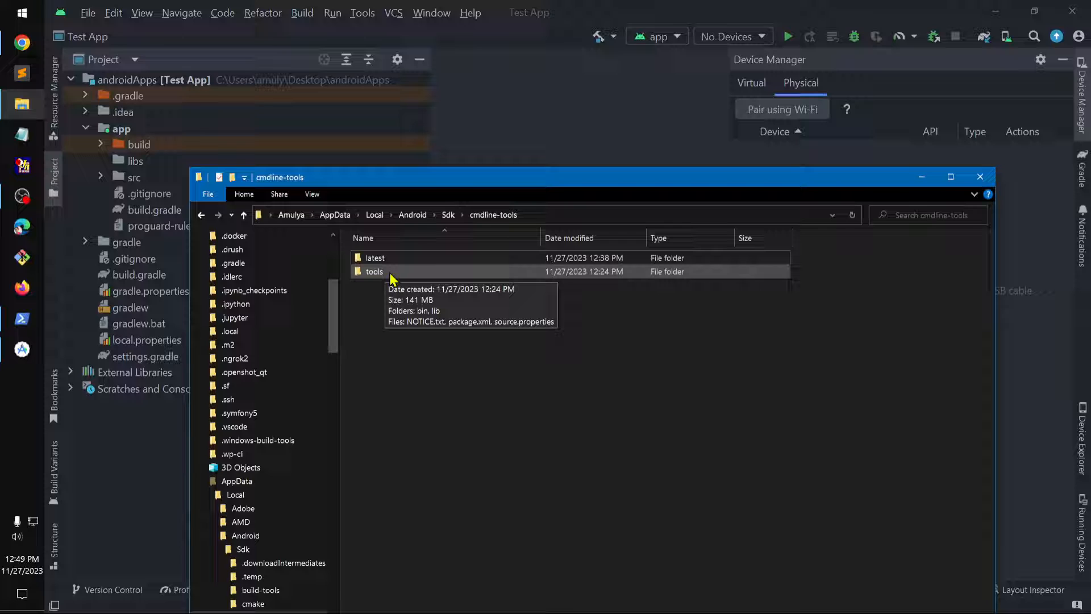
# Check the latest folder, close the cmdline-tools window and hide the Device Manager panel
pyautogui.click(375, 258)
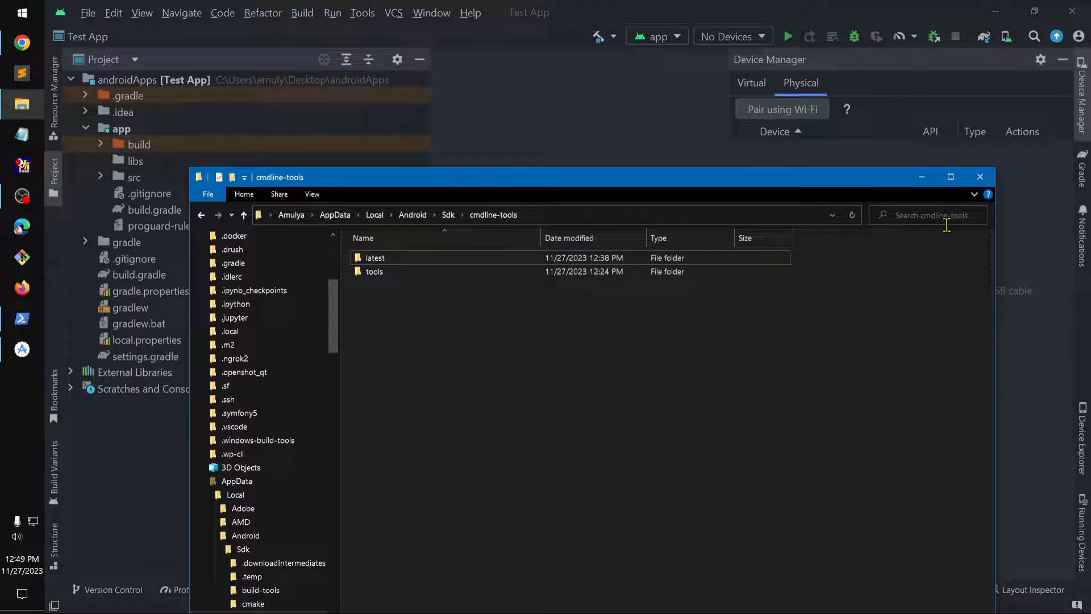
pyautogui.click(980, 177)
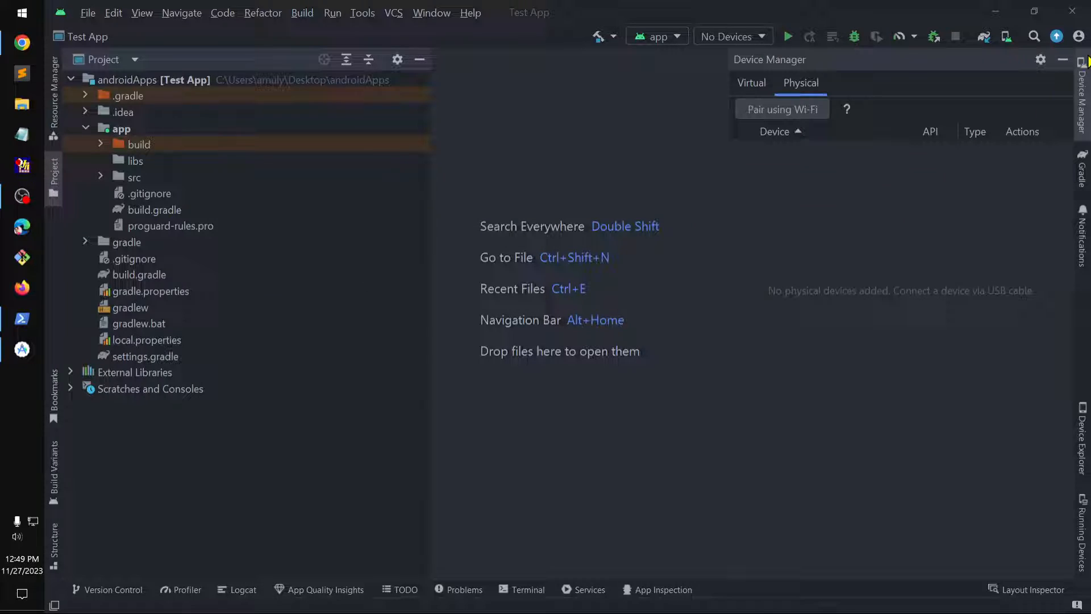
pyautogui.click(1061, 59)
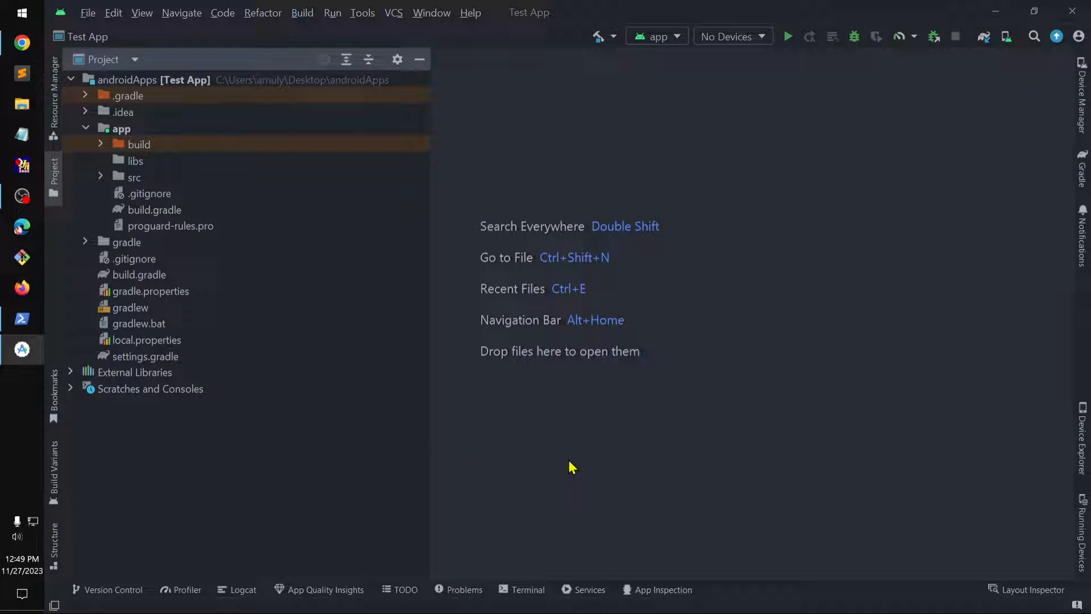
pyautogui.moveTo(21, 349)
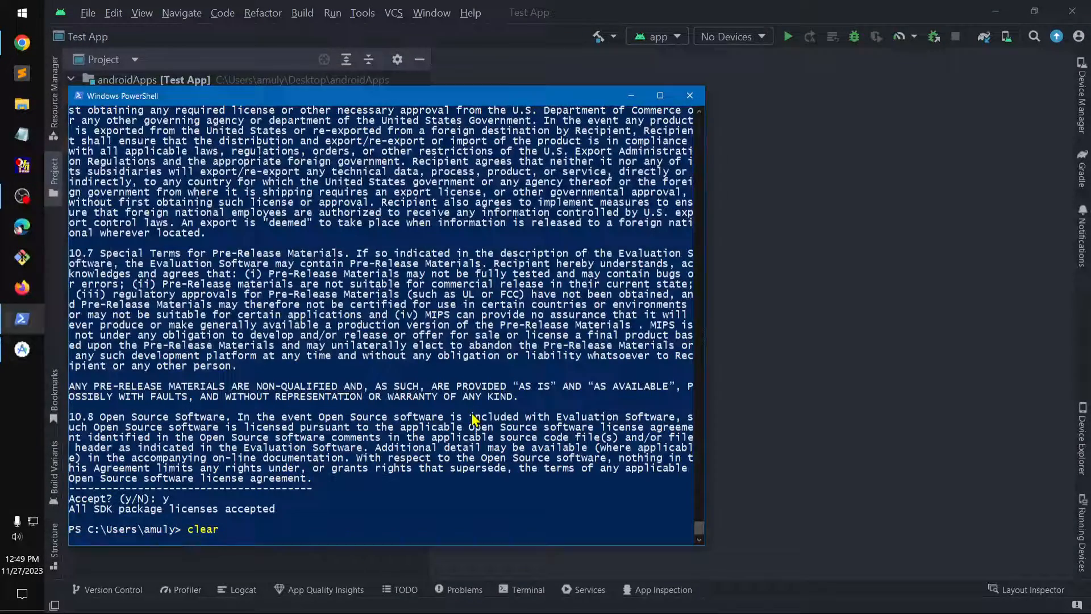
# Clear the terminal and rerun flutter doctor, now showing only Visual Studio missing
pyautogui.press('Return')
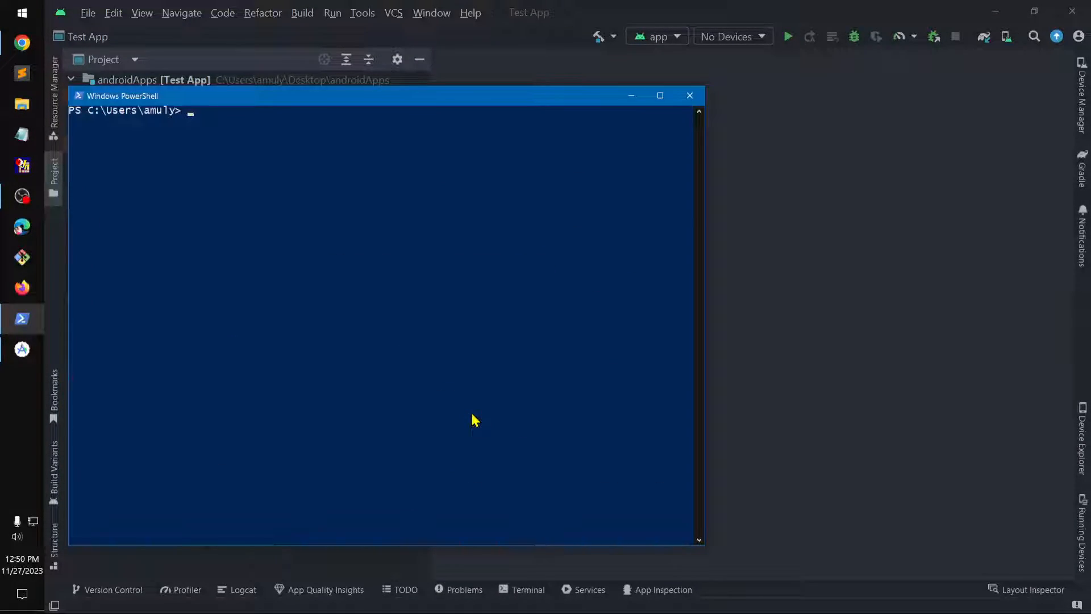
pyautogui.write('flutter doctor')
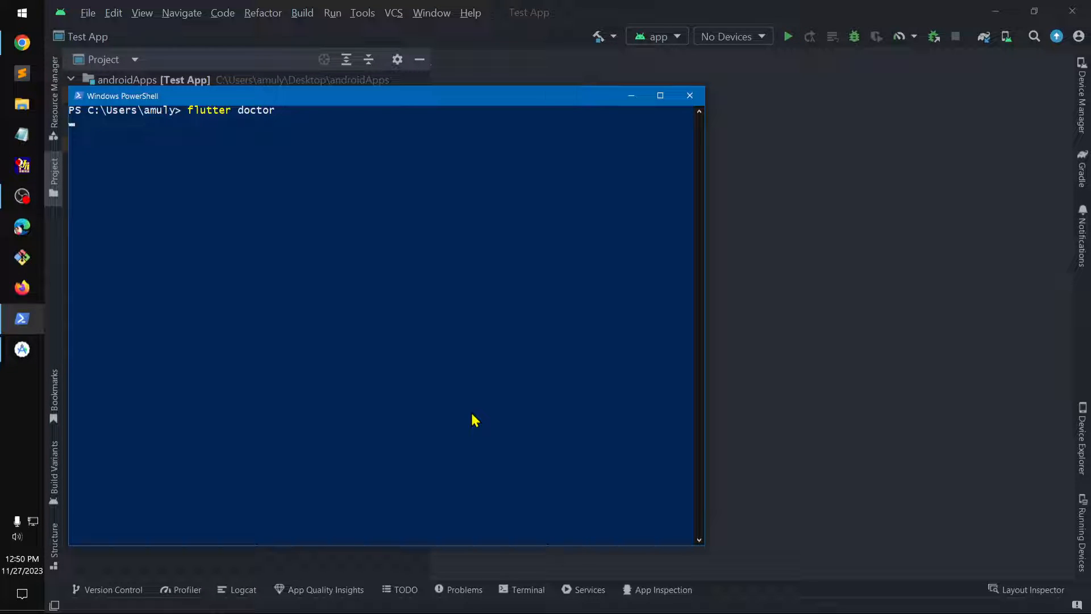
pyautogui.press('Return')
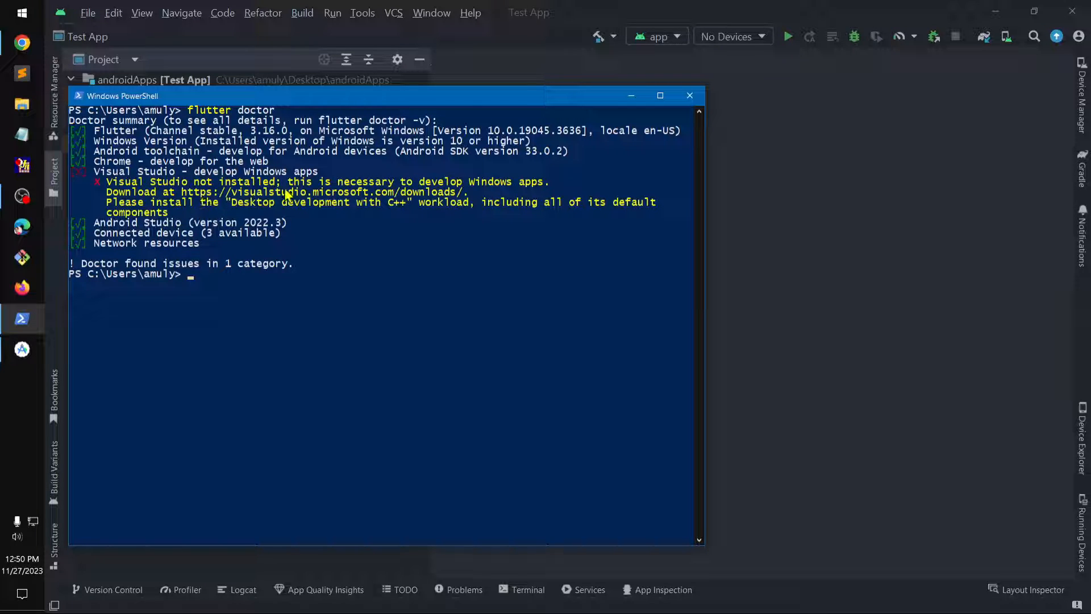
pyautogui.moveTo(298, 262)
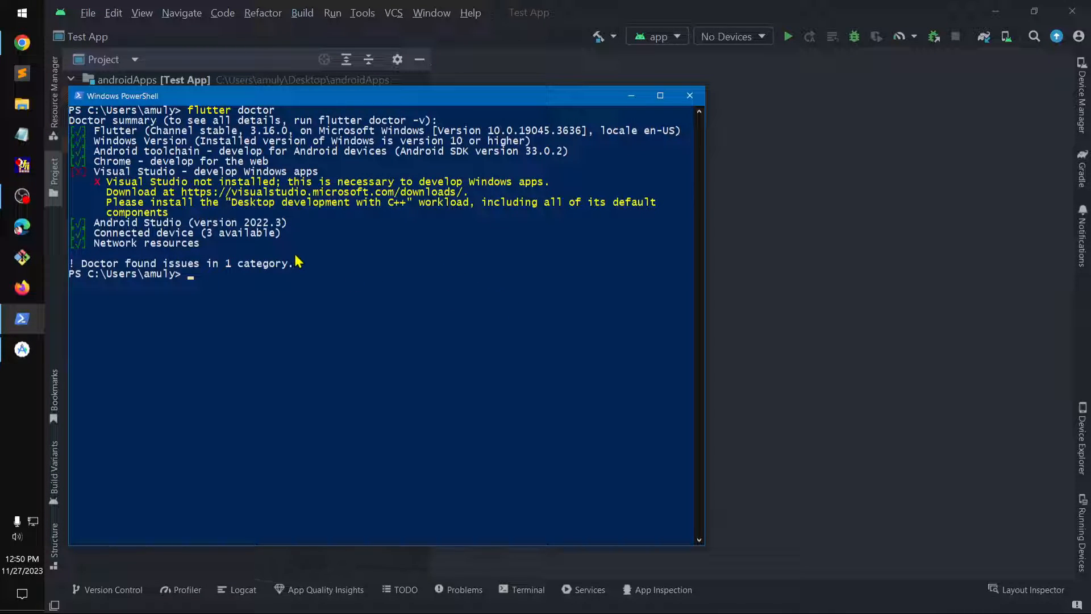